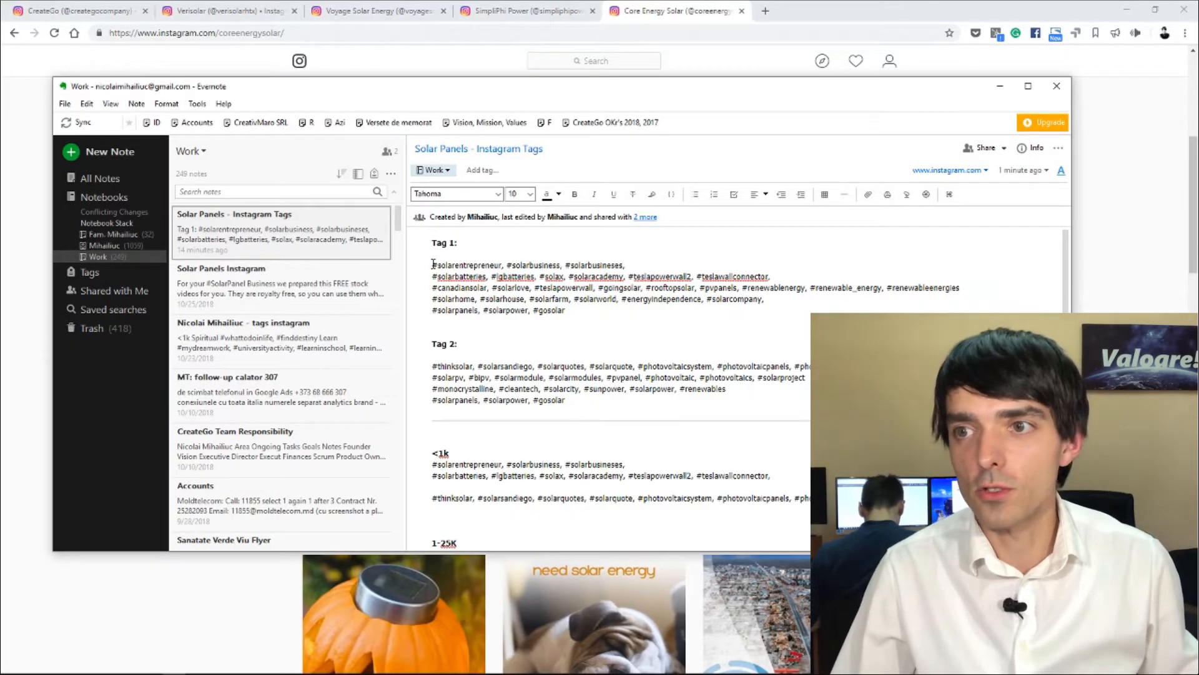
# Step: Highlight the Tag 1 hashtag block from #solarentrepreneur through #gosolar for copying
pyautogui.moveTo(431, 264); pyautogui.dragTo(566, 310)
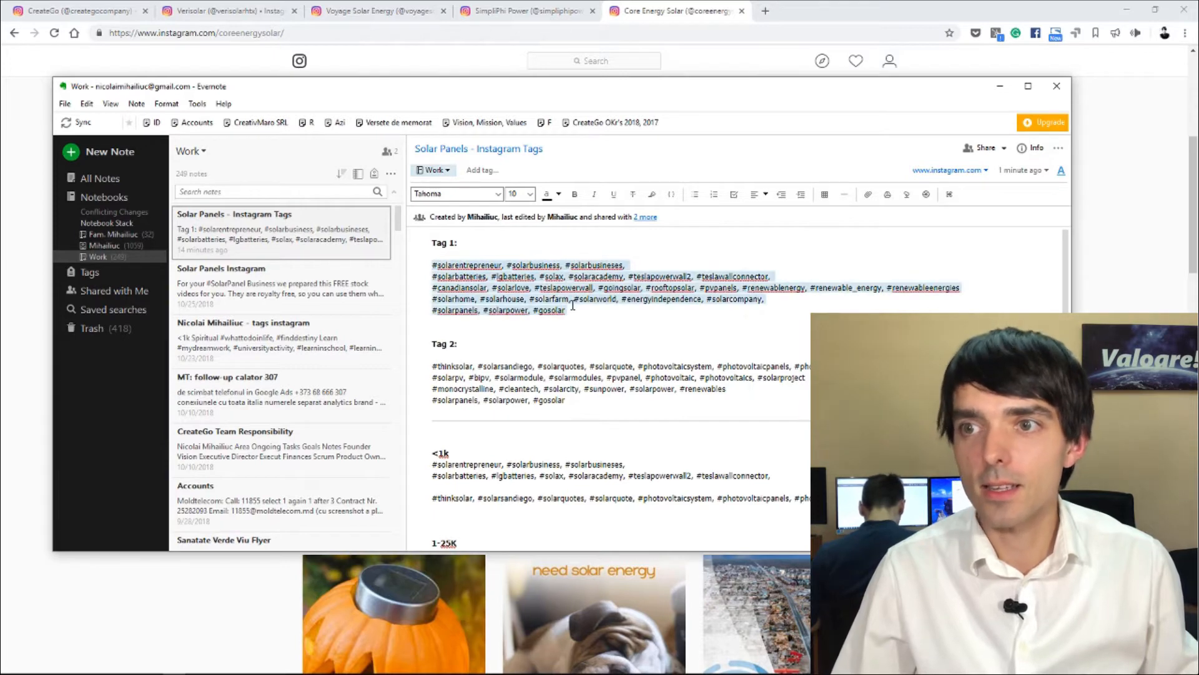